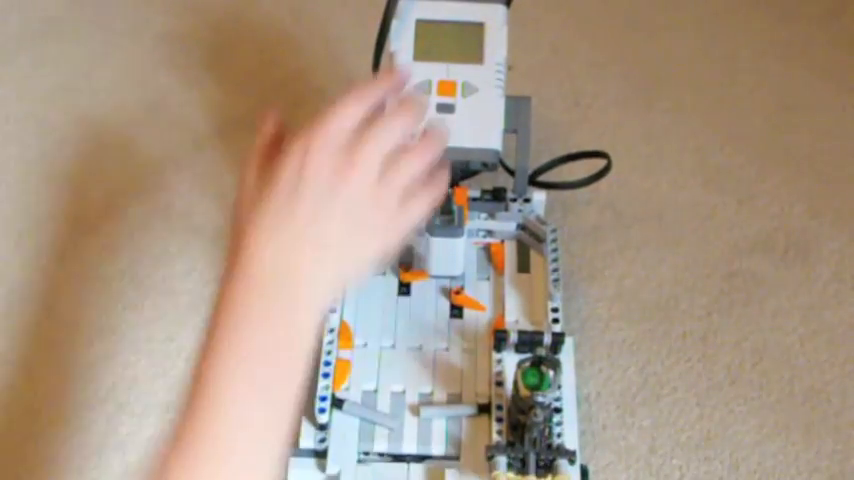
pyautogui.click(440, 88)
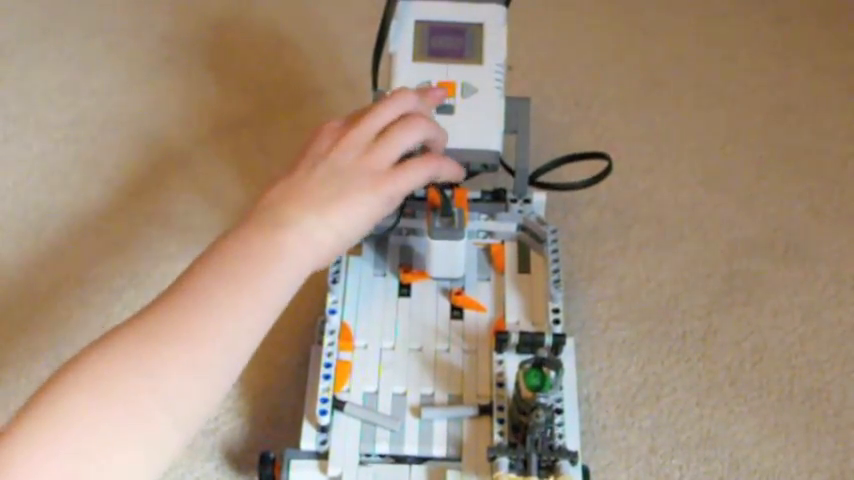